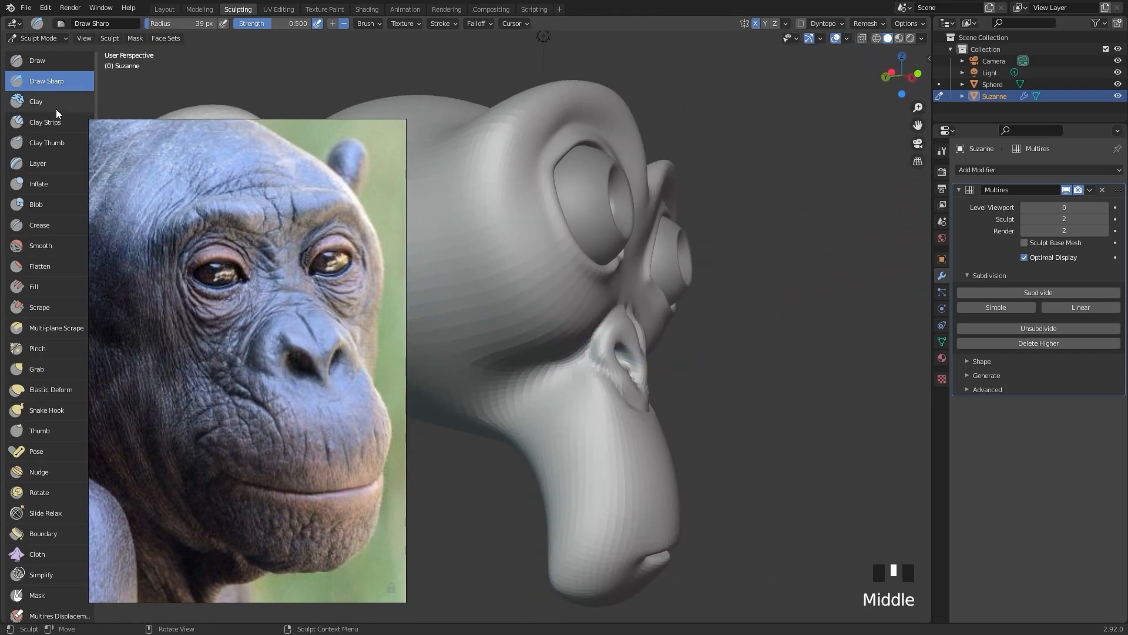
Sculpt brow ridges and eye creases with Clay Strips and Draw Sharp, then raise Multires to level 3.
{"action": "left_click", "coordinate": [44, 121]}
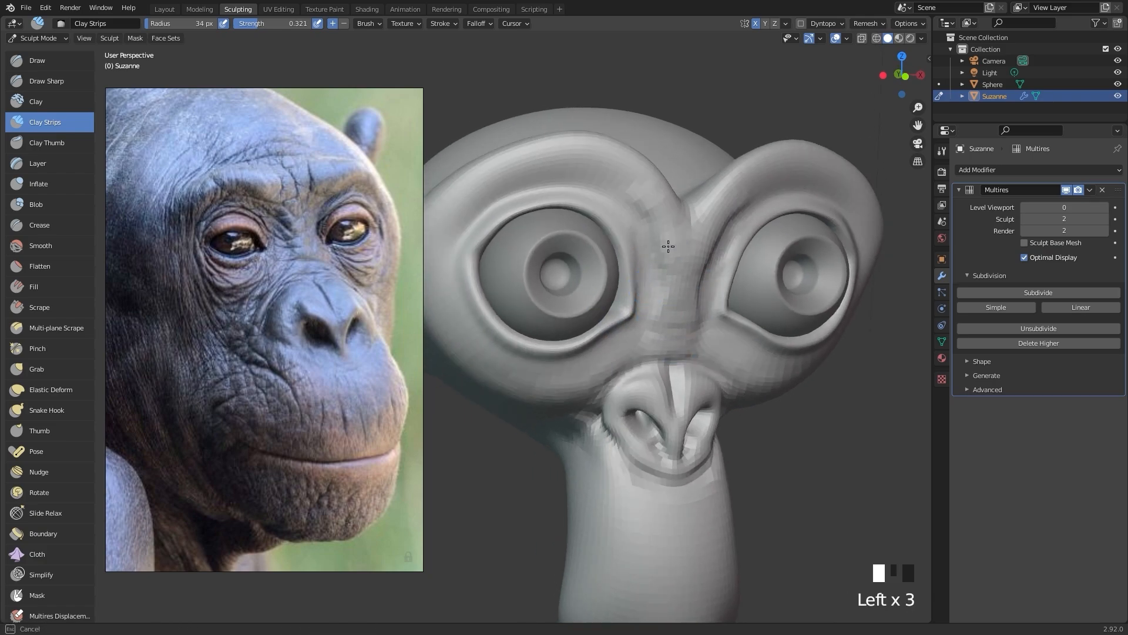
{"action": "left_click", "coordinate": [46, 81]}
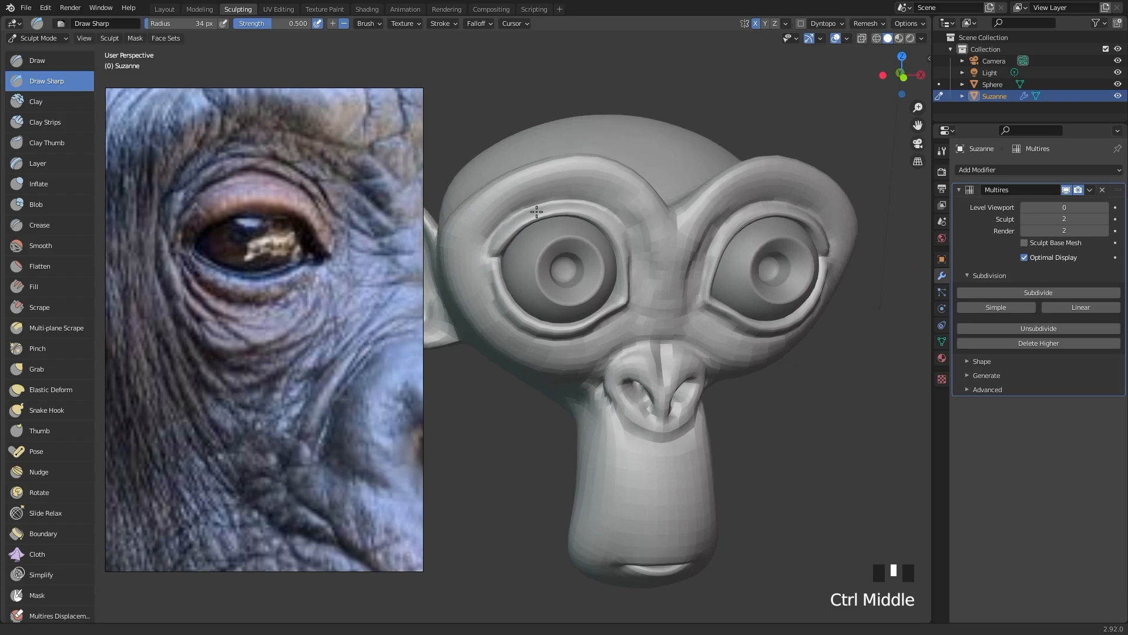
{"action": "scroll", "scroll_direction": "up", "scroll_amount": 3}
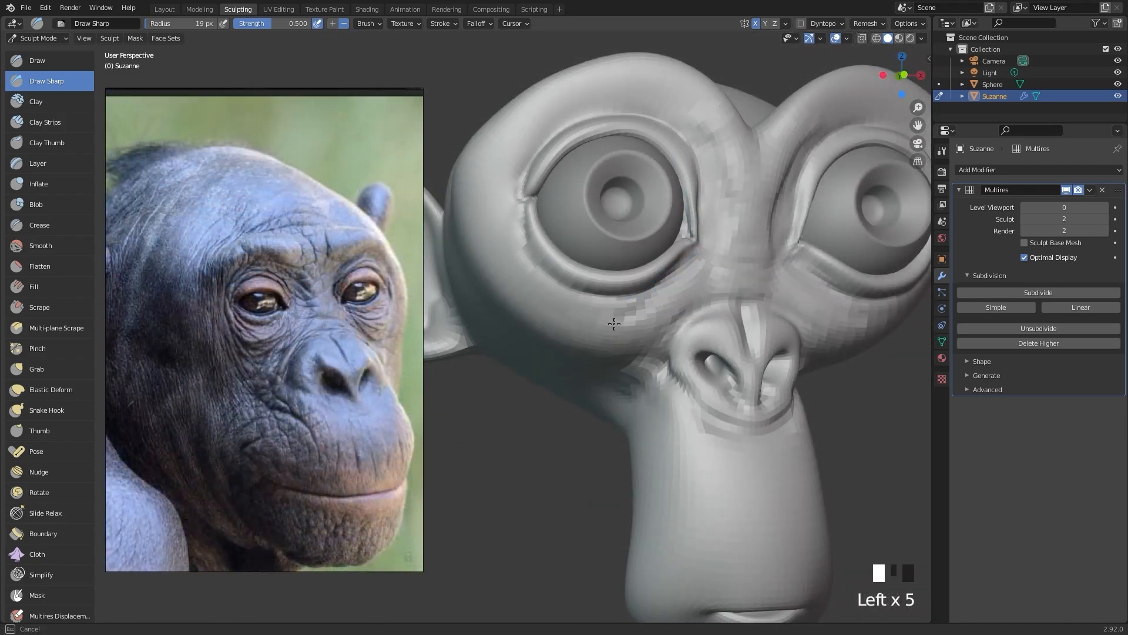
{"action": "key", "text": "f"}
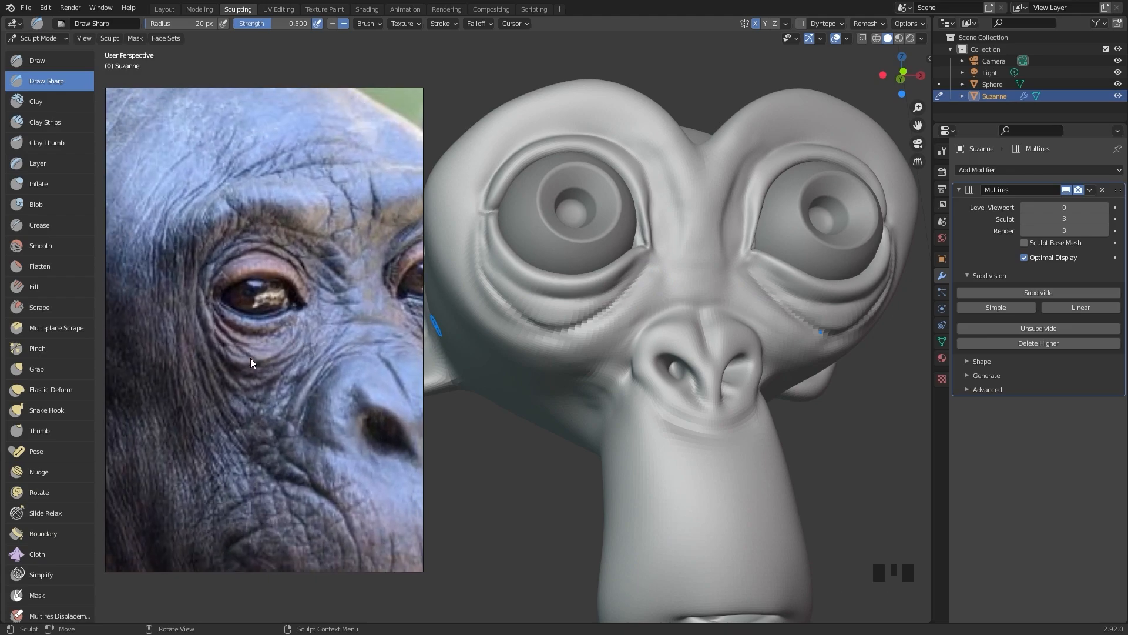
Carve Draw Sharp creases along the side of the head and across the muzzle.
{"action": "double_click", "coordinate": [511, 313]}
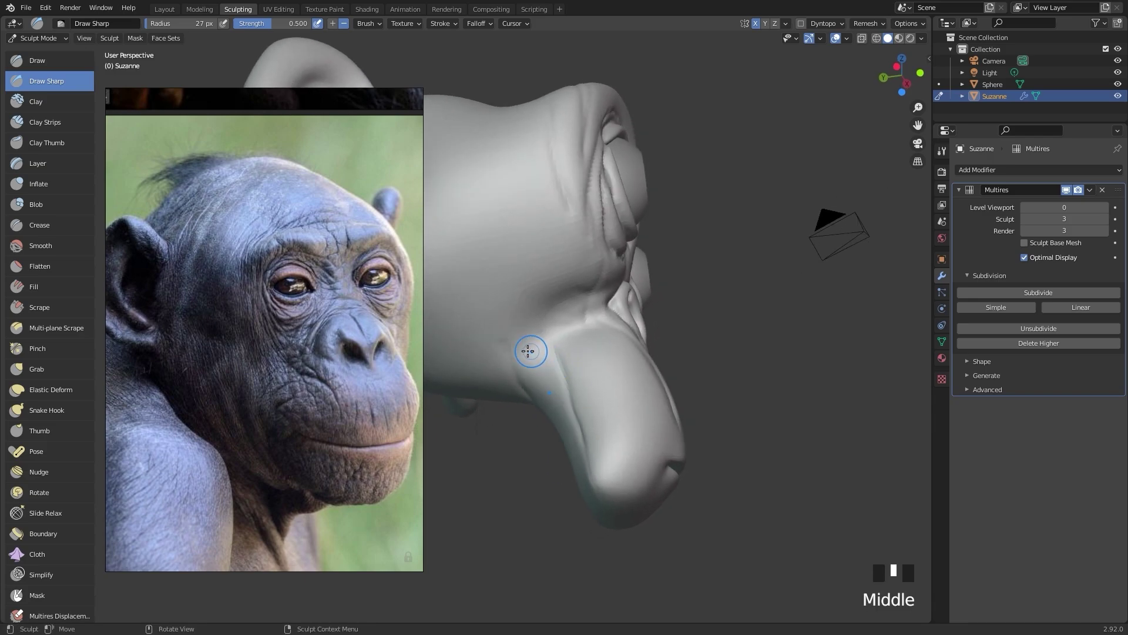
Adjust the head's proportions with Grab, then build up nose folds with Clay Strips.
{"action": "left_click", "coordinate": [36, 369]}
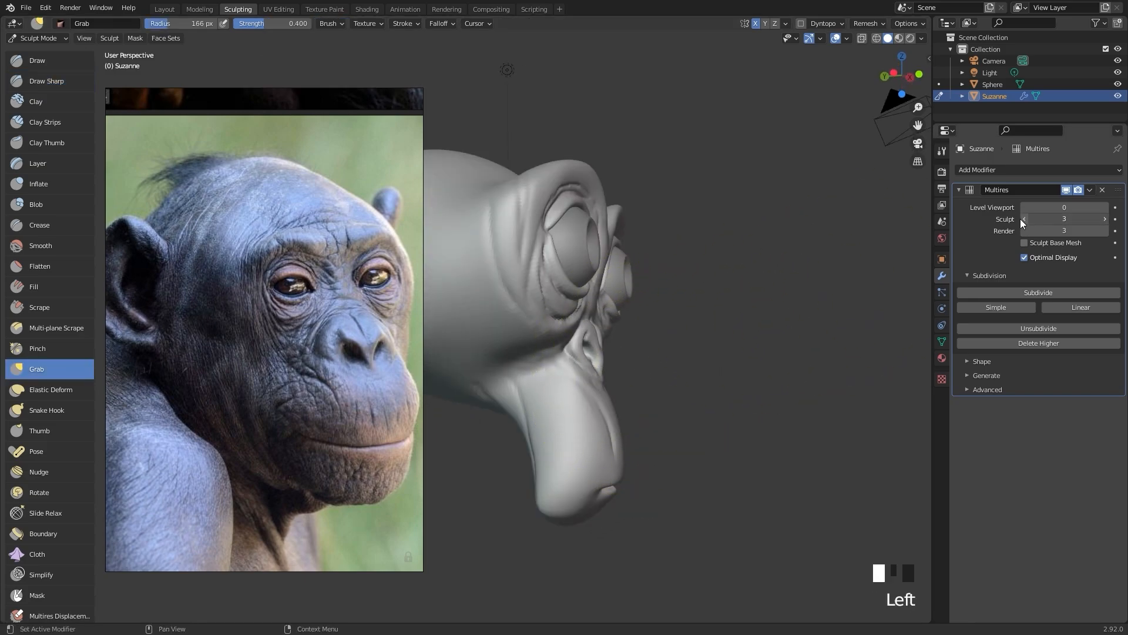
{"action": "key", "text": "f"}
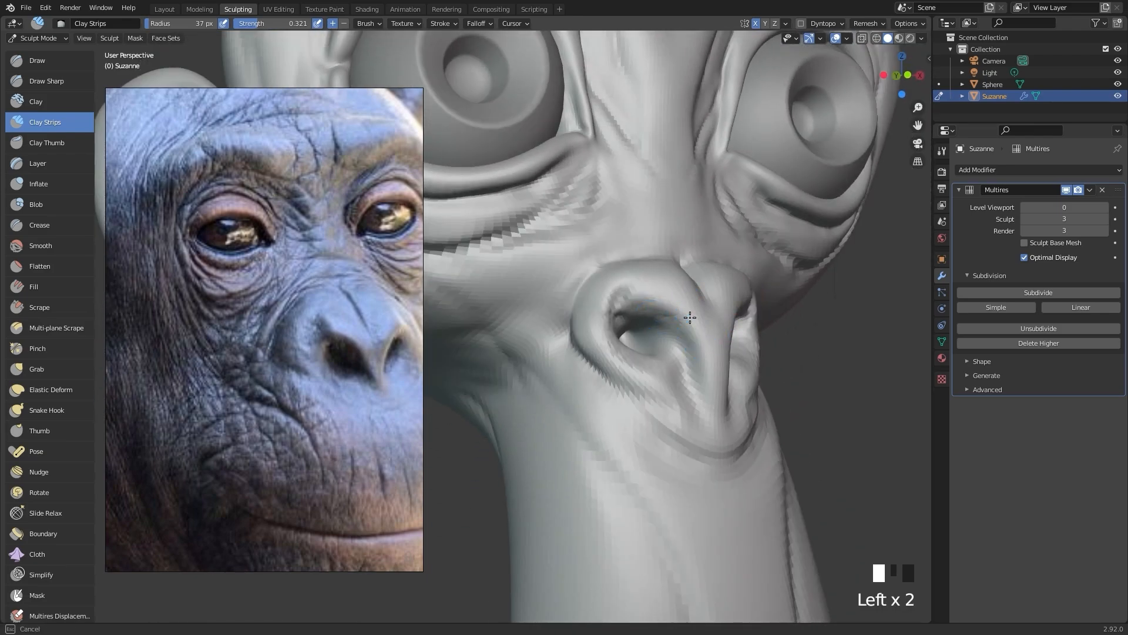
{"action": "left_click", "coordinate": [46, 80]}
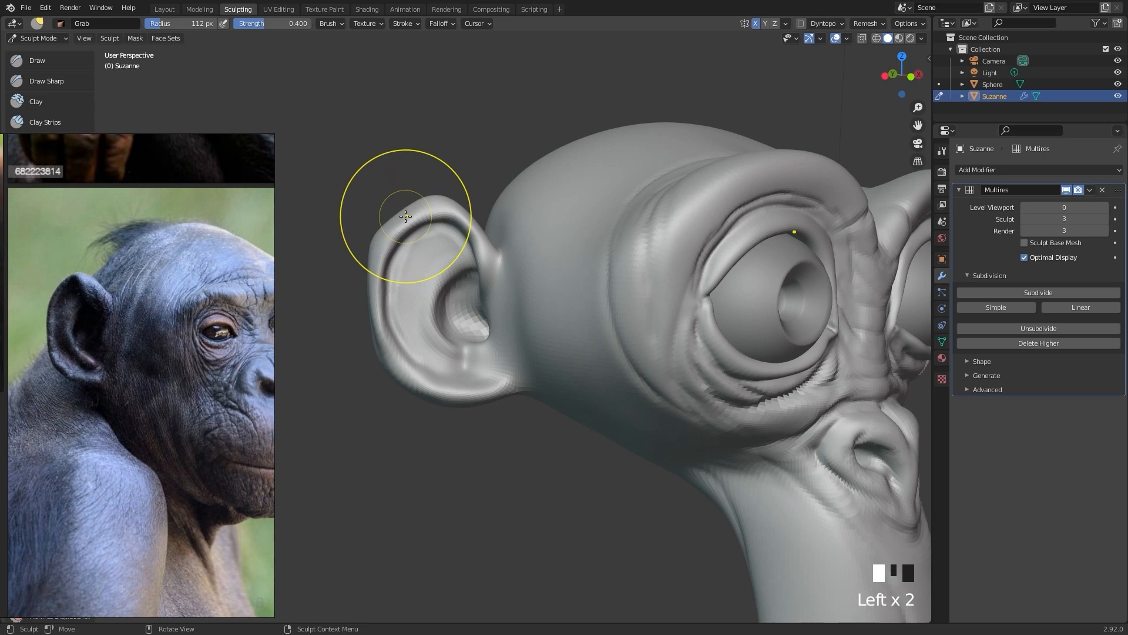
Drag the ear outline into an ape-like shape with a large-radius Grab brush.
{"action": "key", "text": "f"}
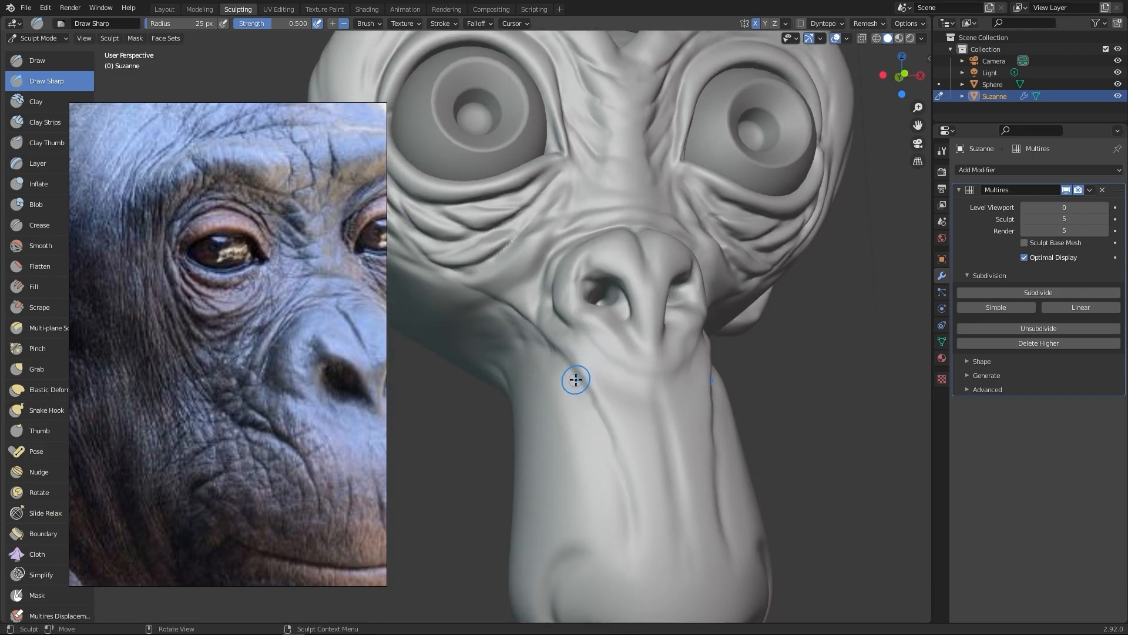
{"action": "mouse_move", "coordinate": [612, 452]}
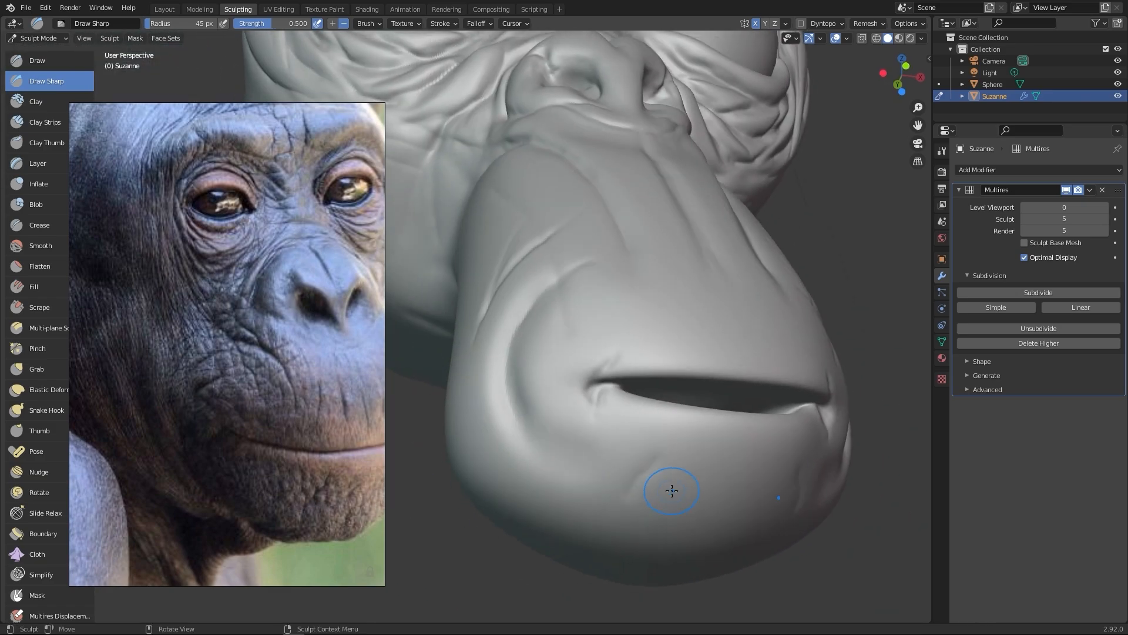
Build up the ear rim and inner folds with Clay Strips, matching the reference.
{"action": "left_click", "coordinate": [45, 121]}
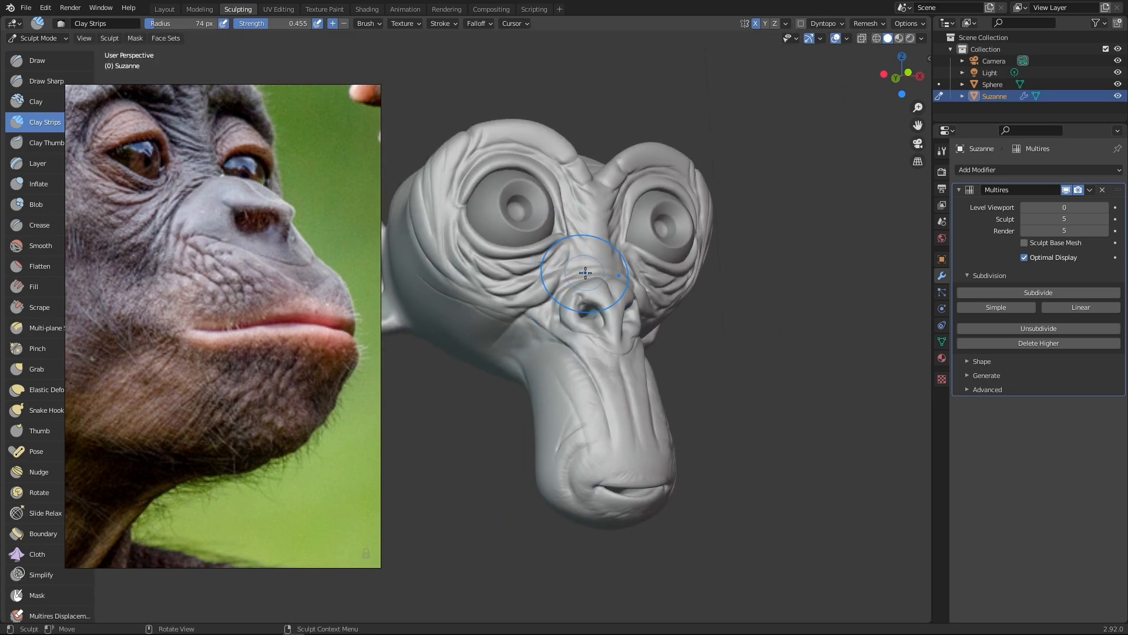
{"action": "scroll", "scroll_direction": "up", "scroll_amount": 3}
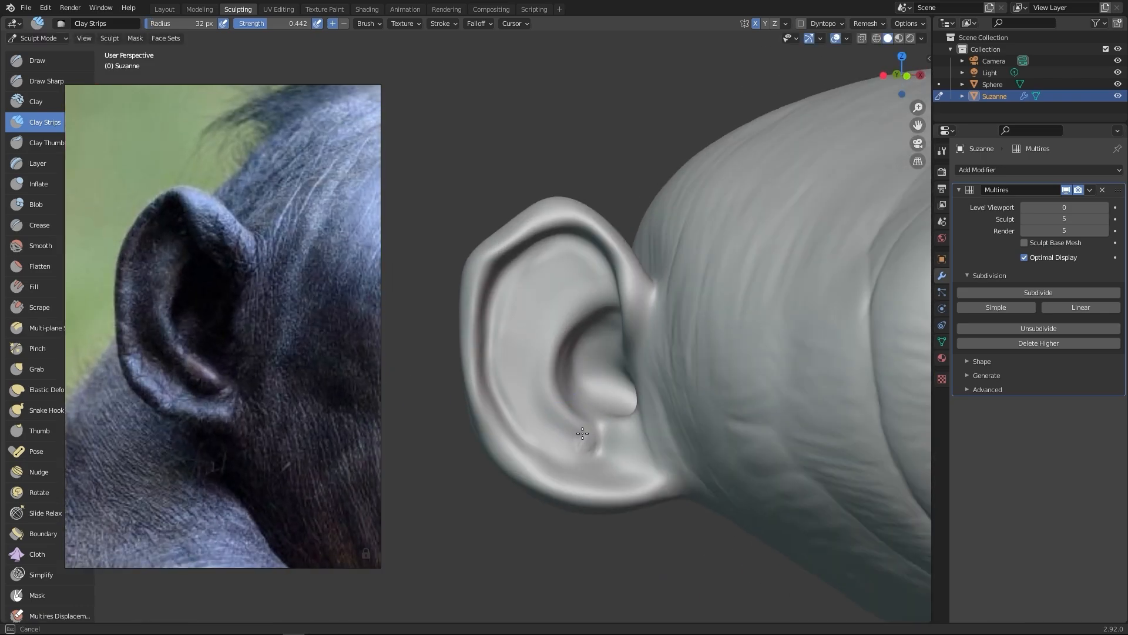
{"action": "left_click", "coordinate": [597, 469]}
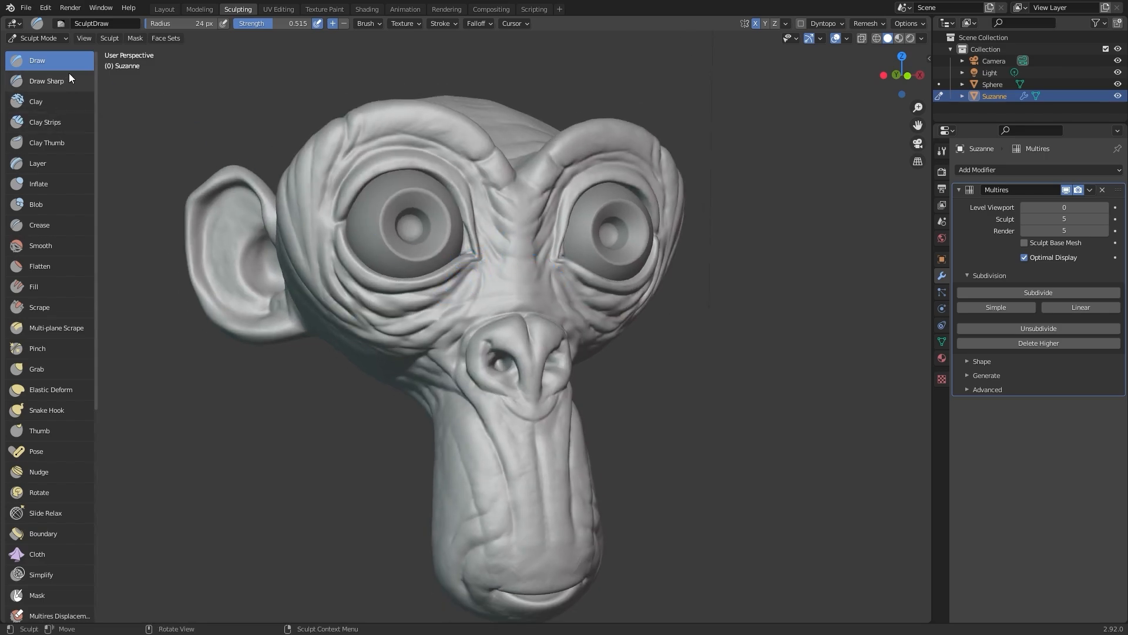
{"action": "mouse_move", "coordinate": [499, 232]}
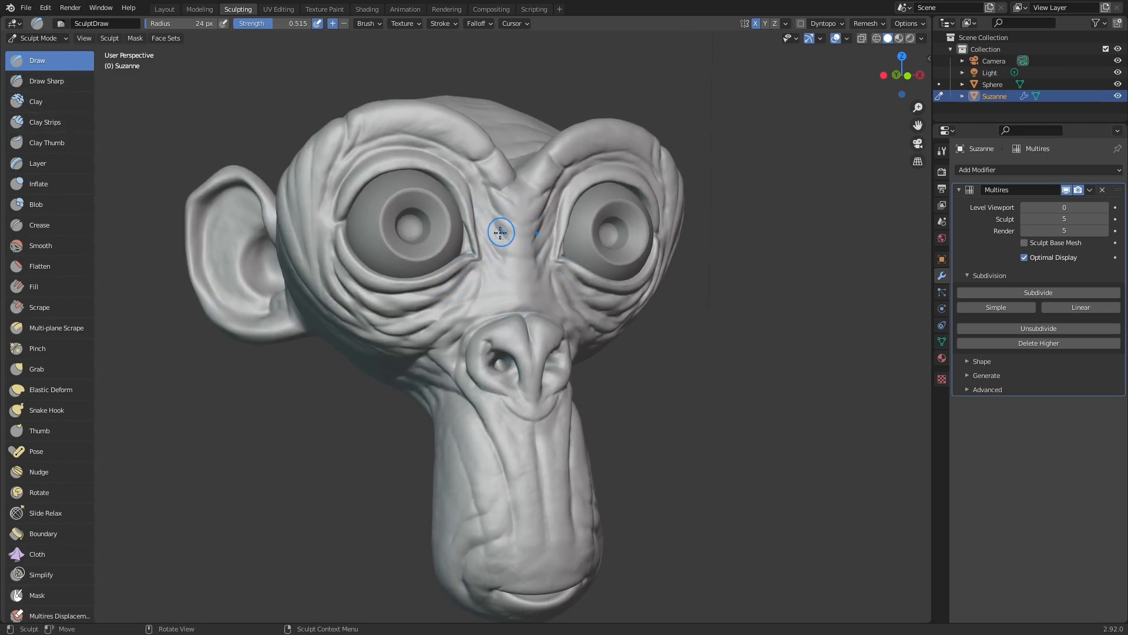
Carve thin Draw Sharp wrinkle lines beneath the eye and across the cheek.
{"action": "left_click", "coordinate": [46, 80]}
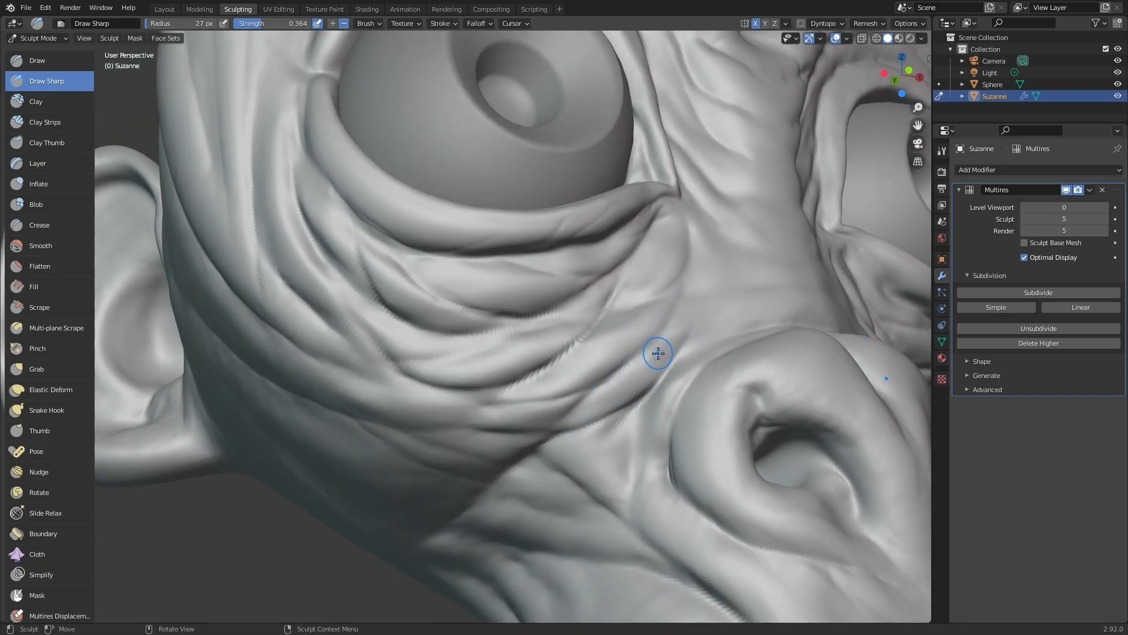
Deepen under-eye folds with Draw, then carve sharp wrinkles along the brow above the eyes.
{"action": "left_click", "coordinate": [36, 60]}
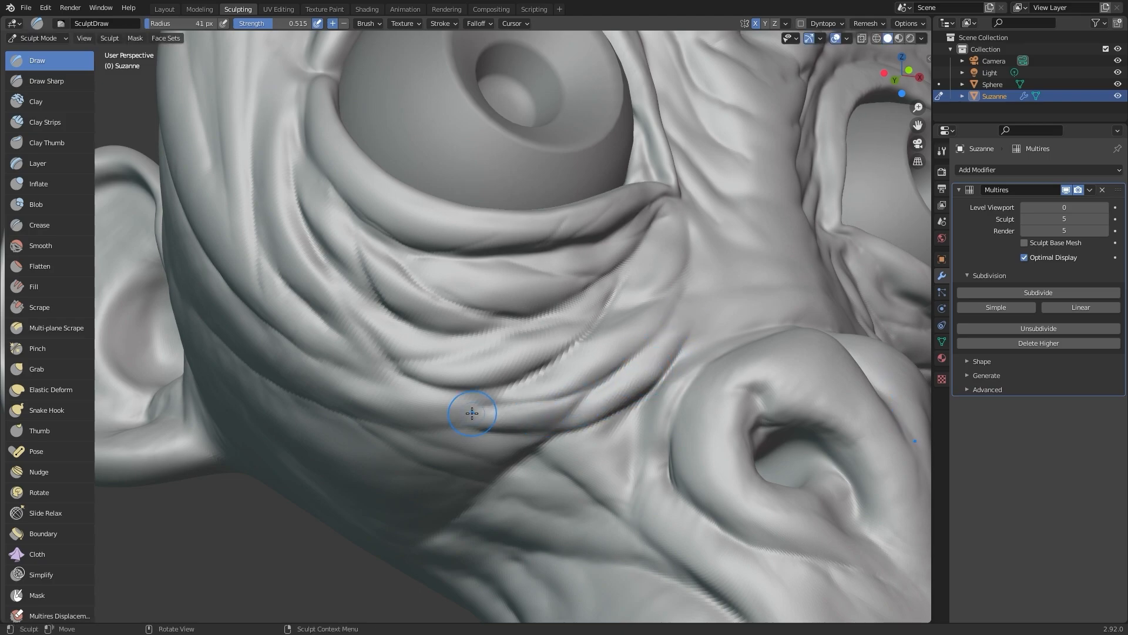
{"action": "left_click", "coordinate": [45, 81]}
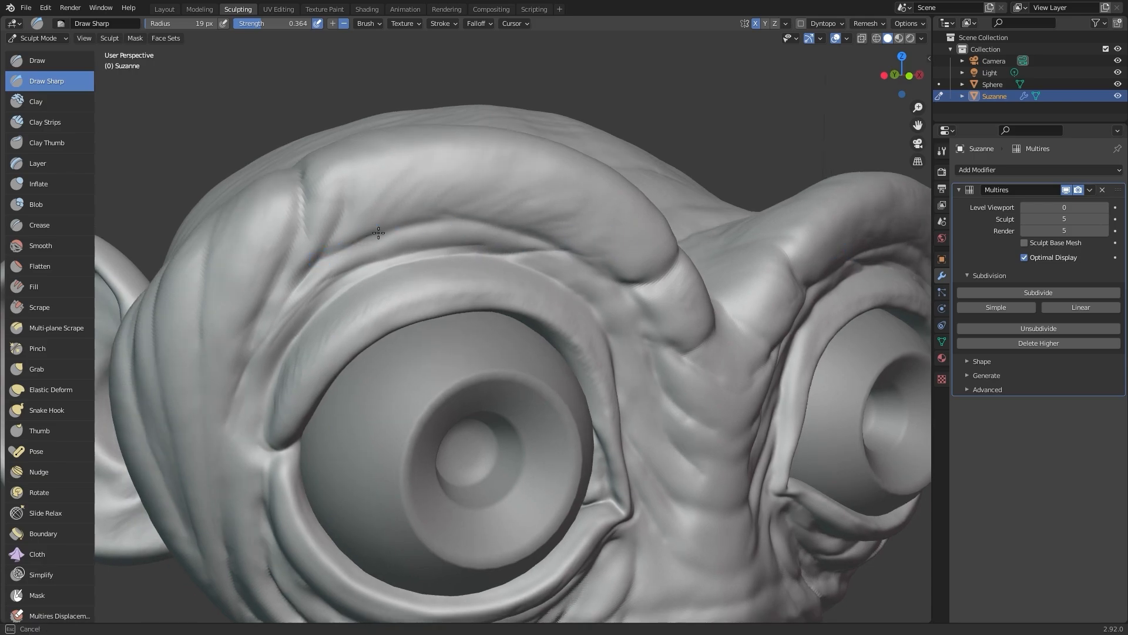
{"action": "left_click_drag", "start_coordinate": [378, 232], "coordinate": [460, 273]}
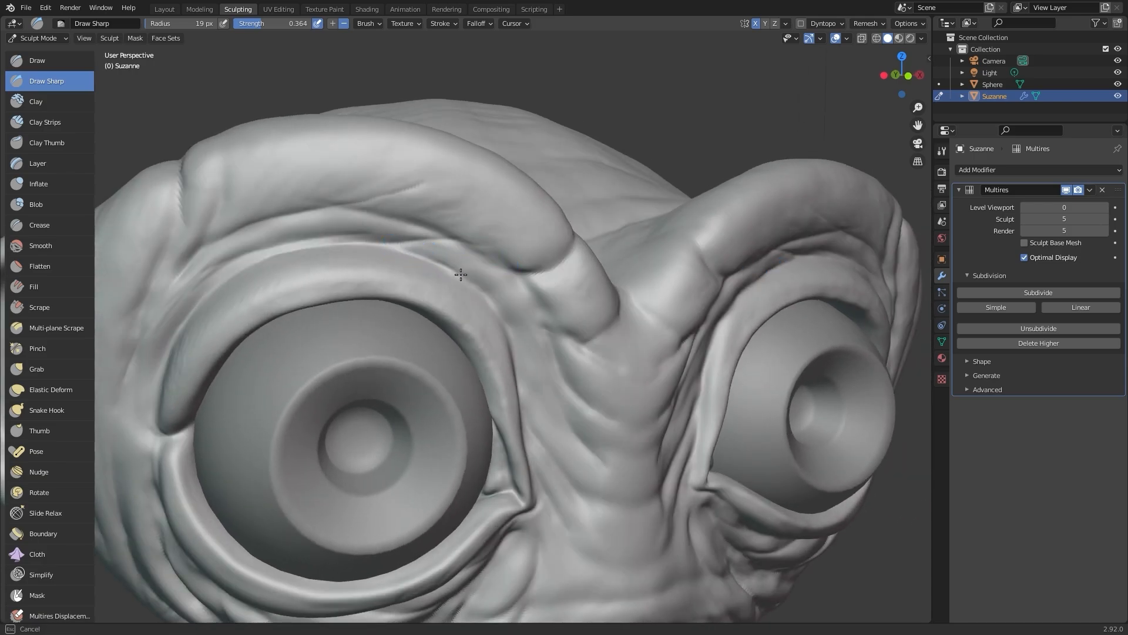
{"action": "left_click_drag", "start_coordinate": [460, 273], "coordinate": [429, 250]}
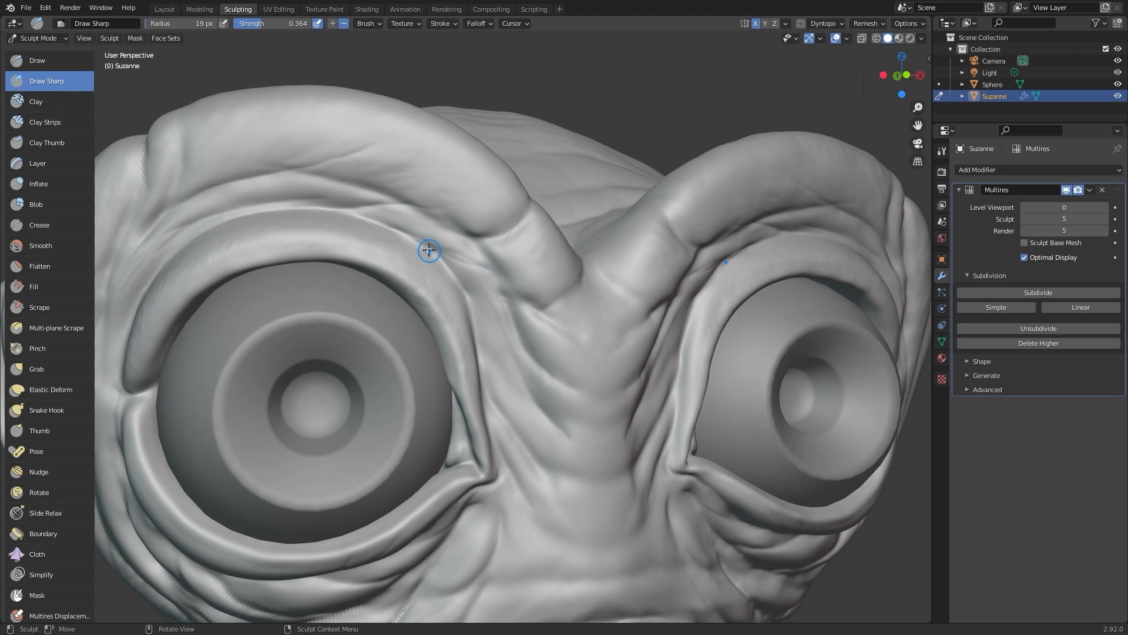
{"action": "left_click_drag", "start_coordinate": [430, 250], "coordinate": [455, 216]}
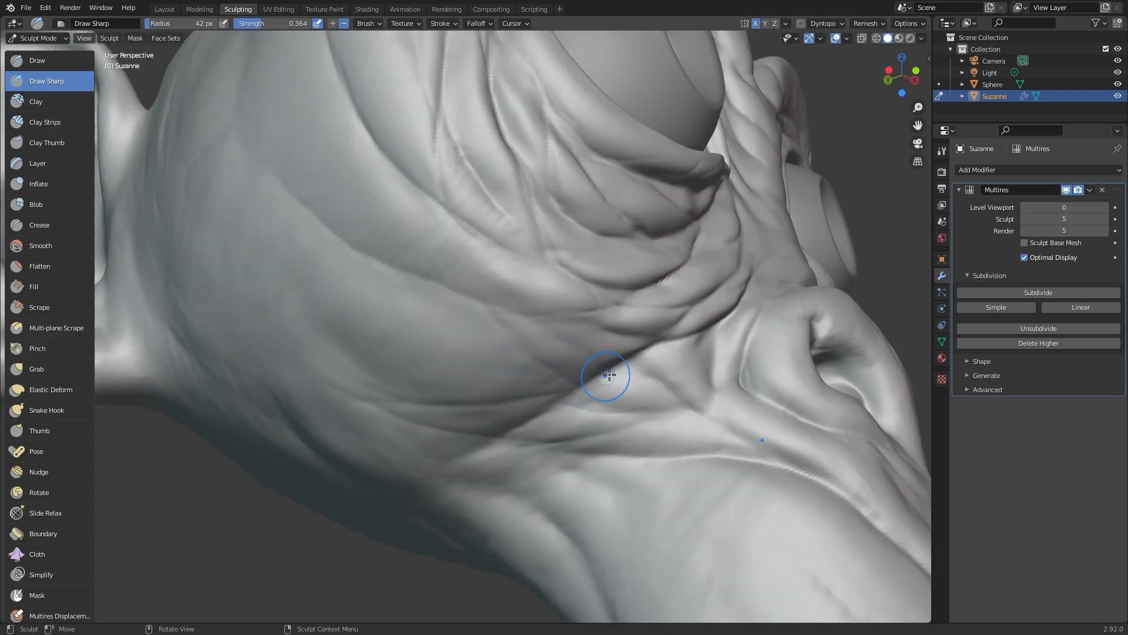
Stroke extra wrinkle lines across the cheek beside the nostril at a larger radius.
{"action": "left_click", "coordinate": [45, 121]}
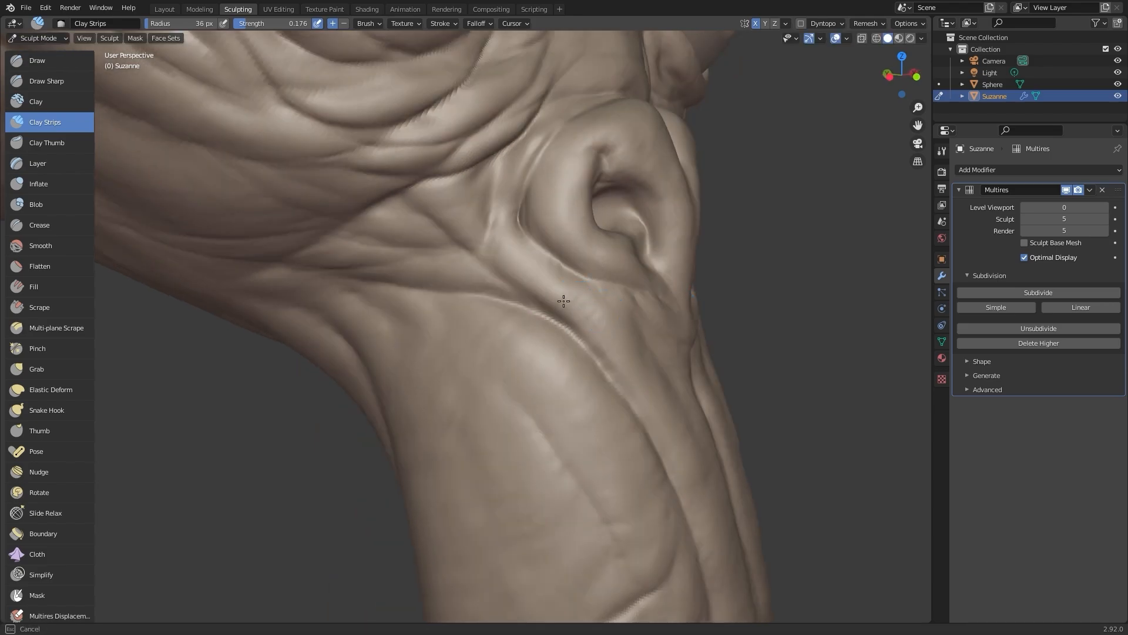
{"action": "mouse_move", "coordinate": [461, 195]}
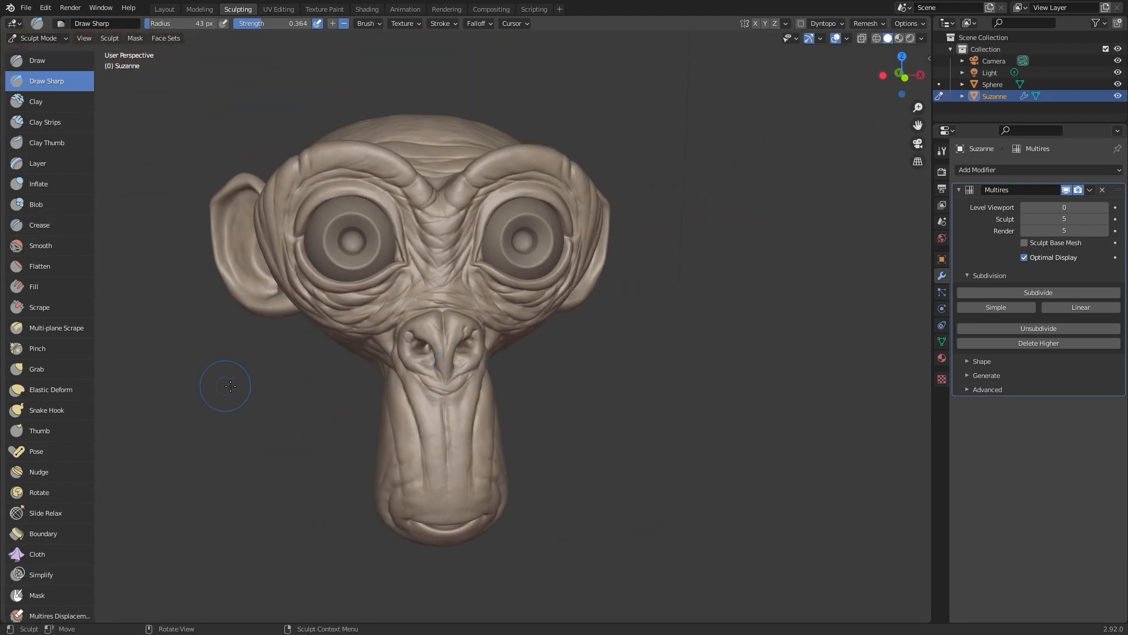
Frame the finished ape head from the front and select the Grab brush.
{"action": "left_click", "coordinate": [36, 369]}
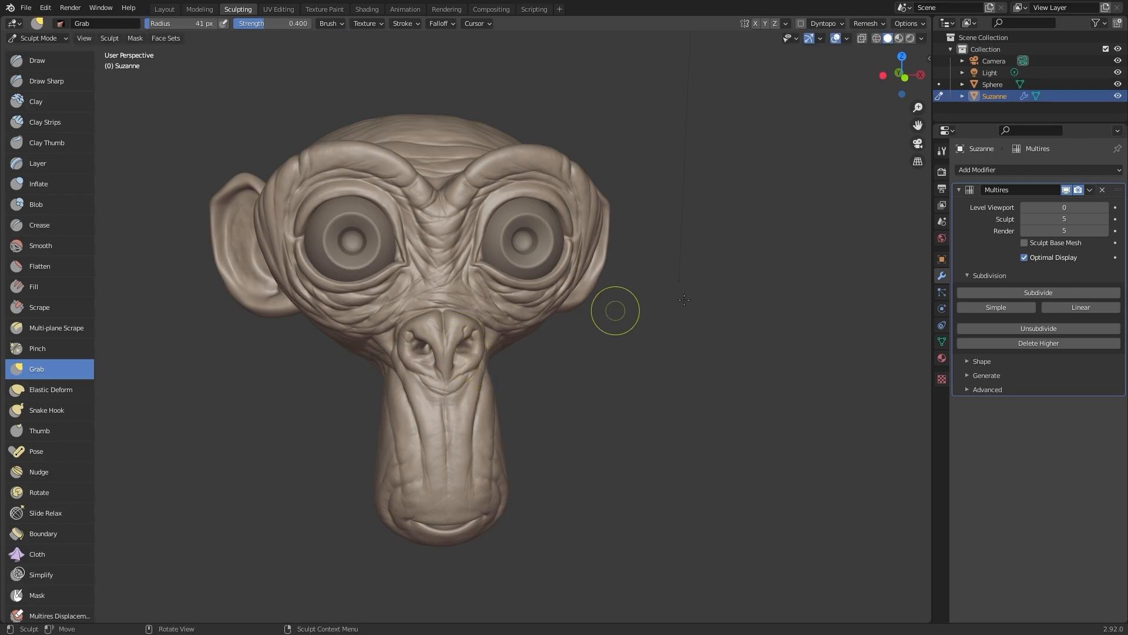